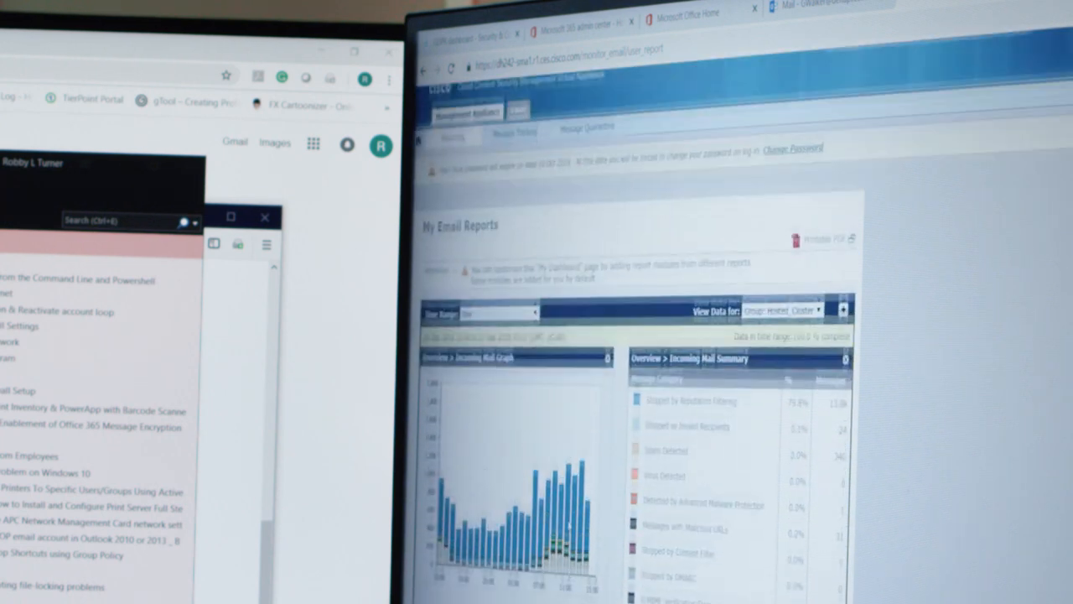
Open the Advanced Malware Protection report and enter the hash in Message Tracking's File SHA256 field
left_click(586, 152)
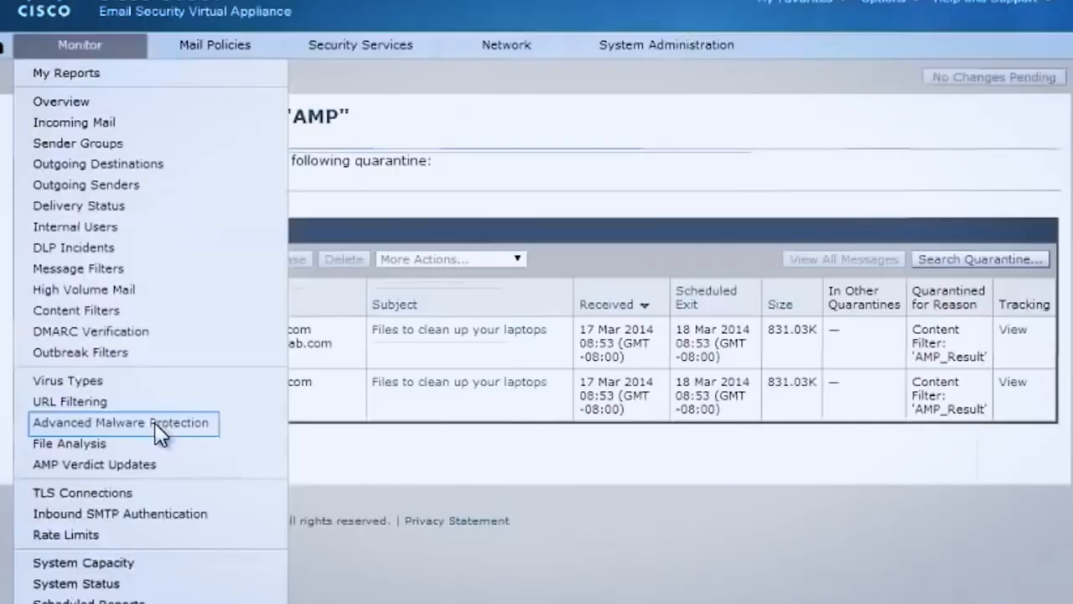
left_click(123, 423)
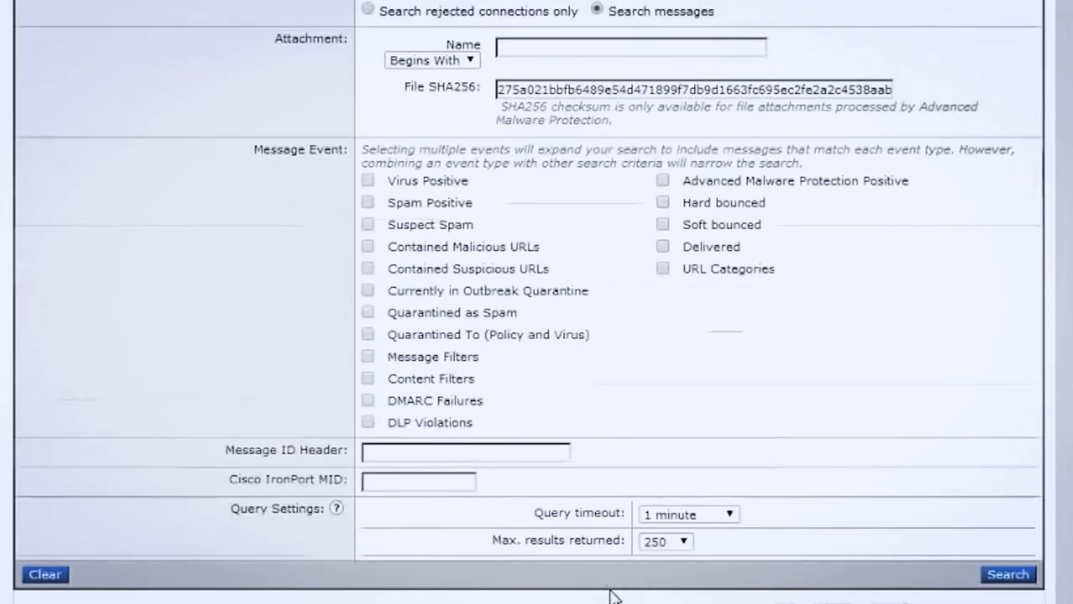
left_click(1008, 574)
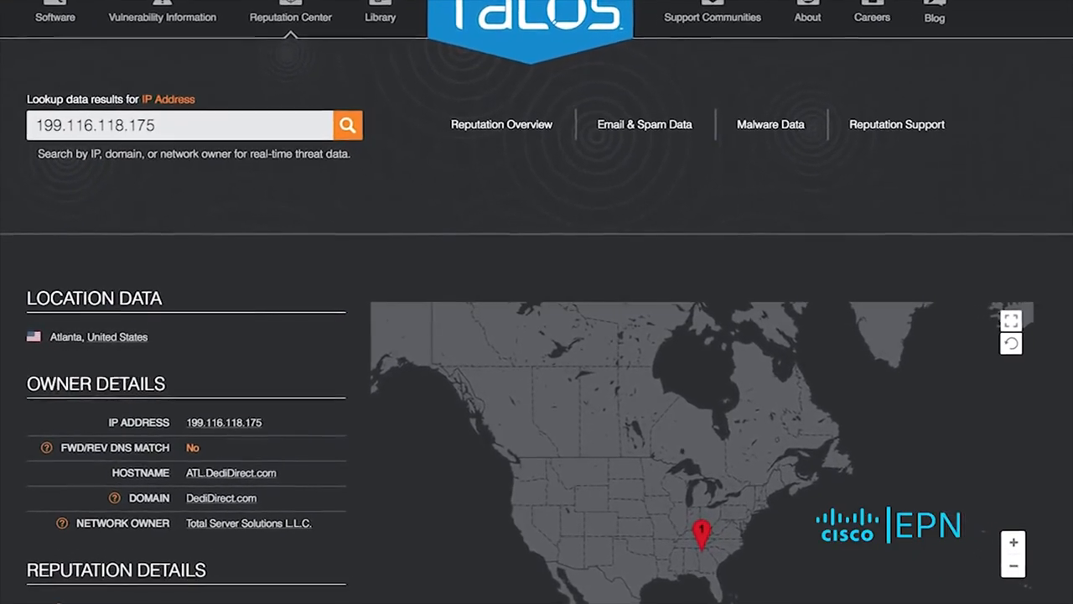
Scroll through the Talos reputation details for 199.116.118.175
scroll("down", 3)
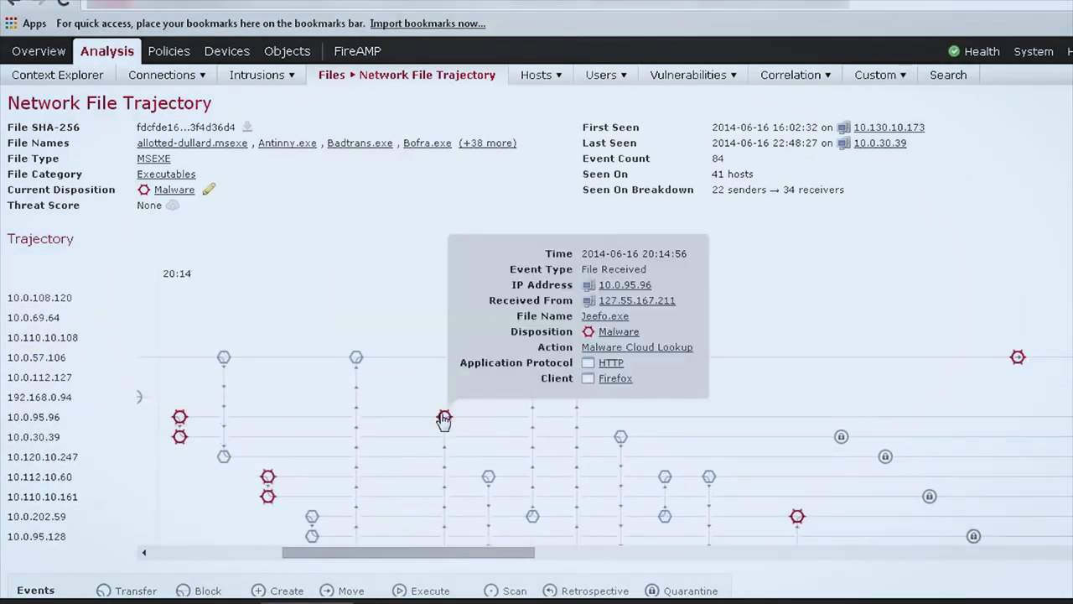
mouse_move(796, 481)
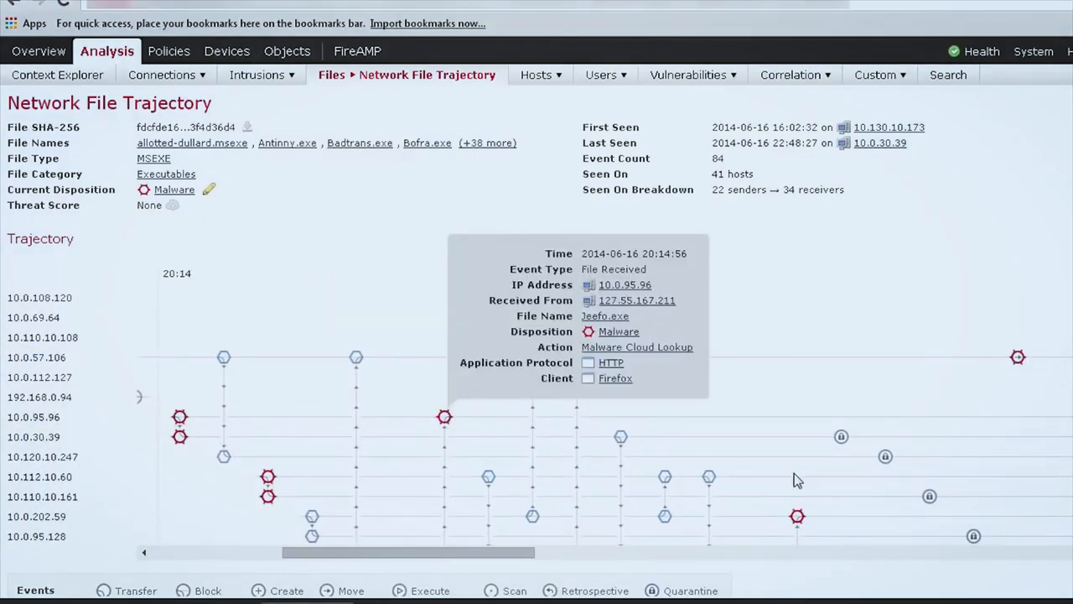